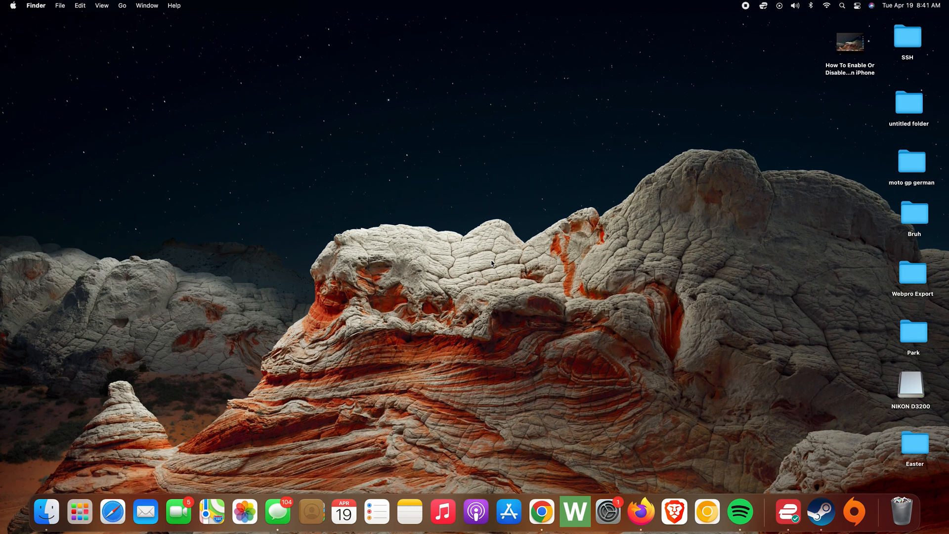
mouse_move(369, 430)
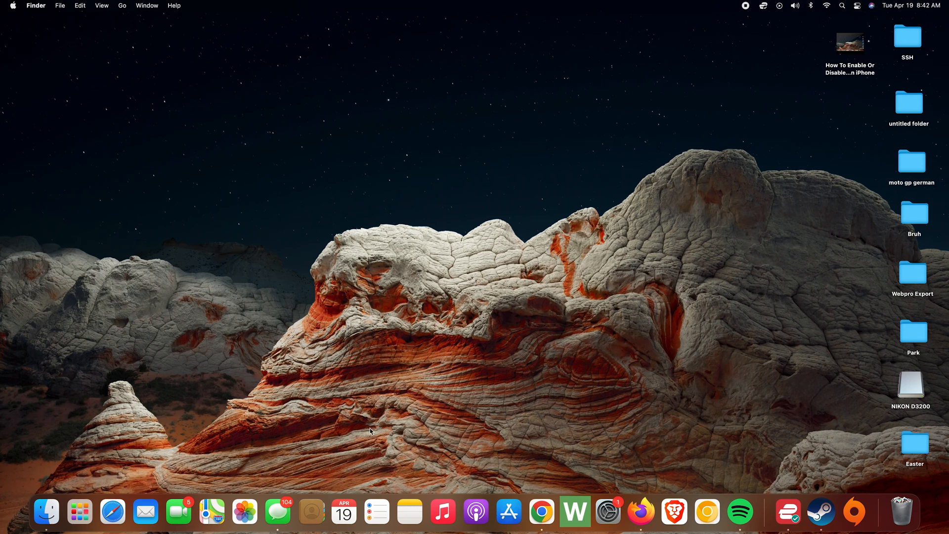
mouse_move(278, 511)
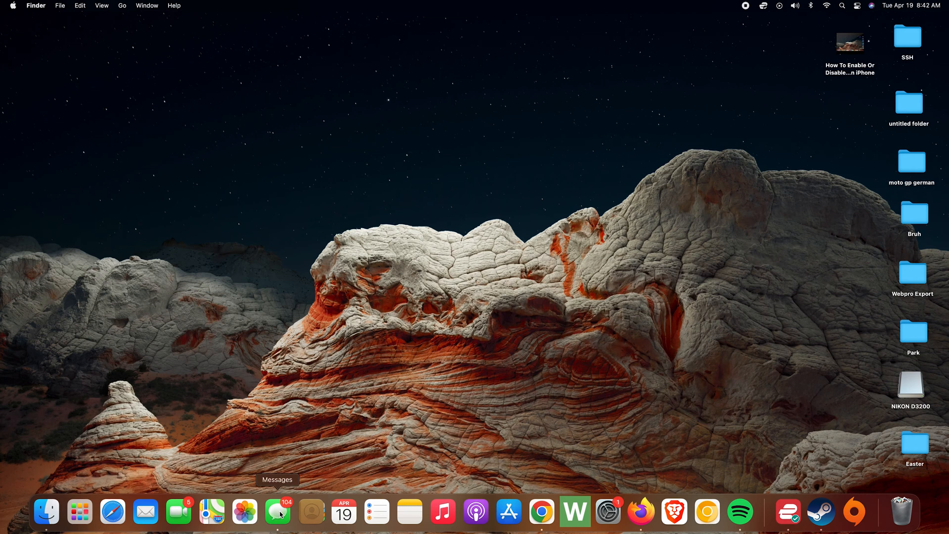
- Launch Messages from the Dock so its conversation window appears
click(277, 511)
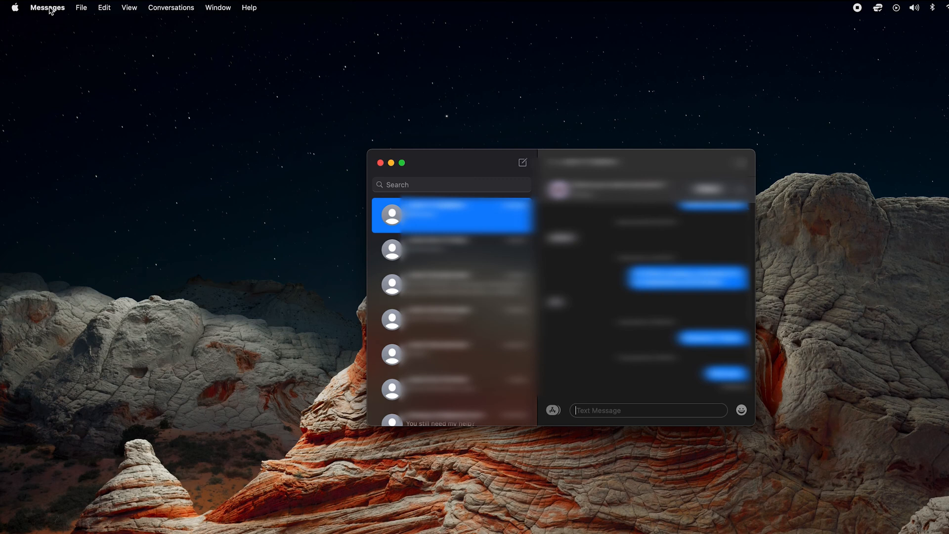
- Show the iMessage account settings in Messages Preferences with the signed-in Apple ID
click(47, 7)
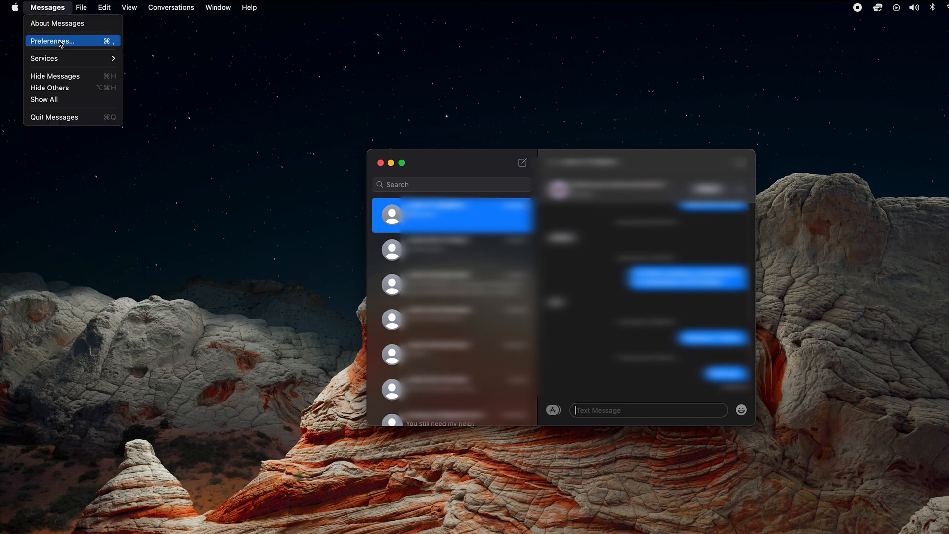
click(52, 41)
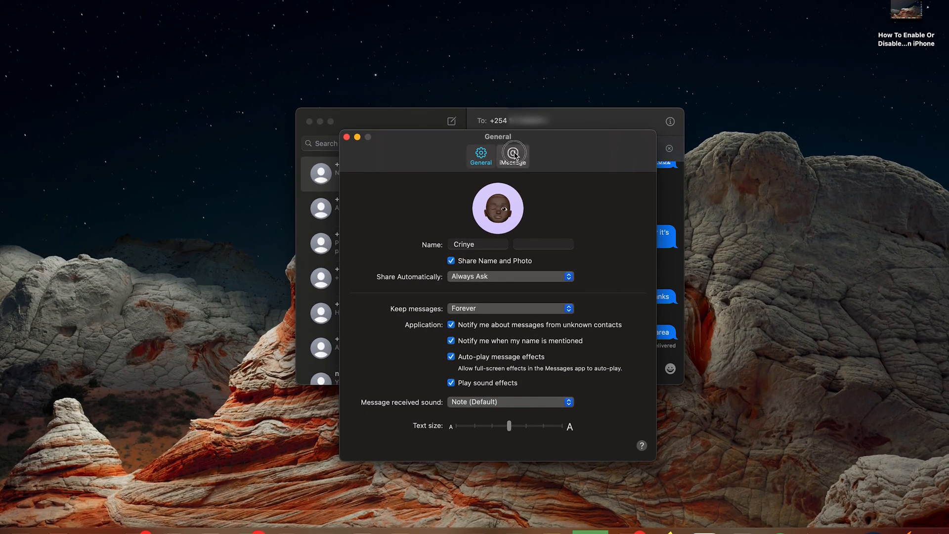
click(512, 154)
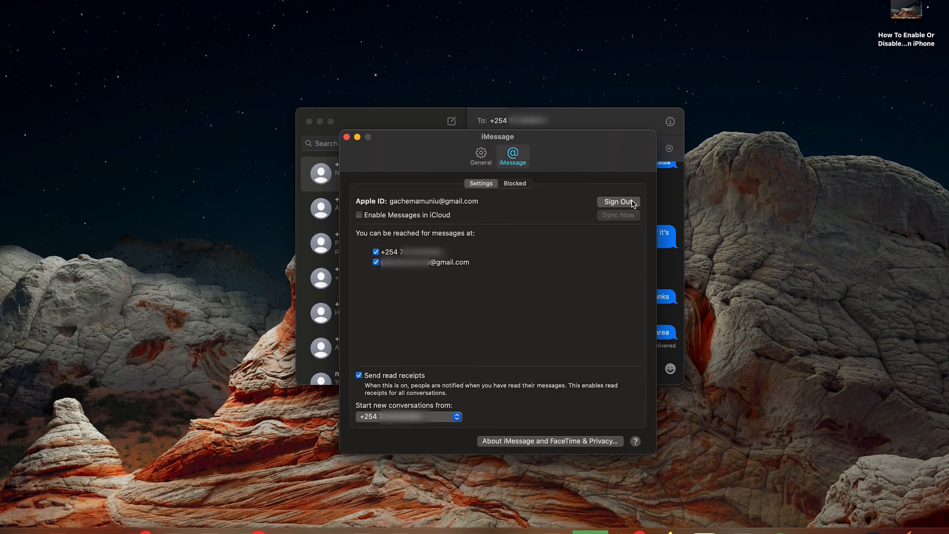
- Request Sign Out for the Apple ID, bringing up the iMessage sign-out confirmation
click(617, 201)
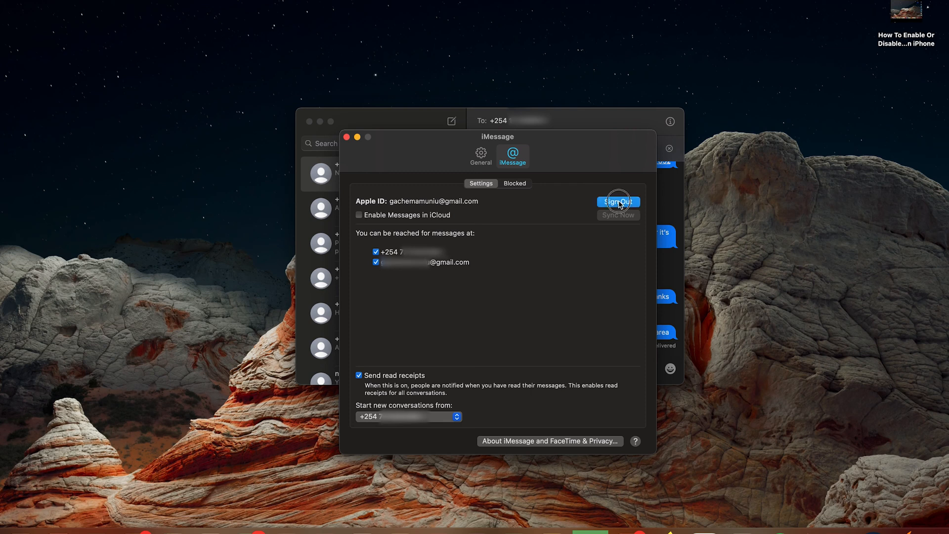
click(618, 202)
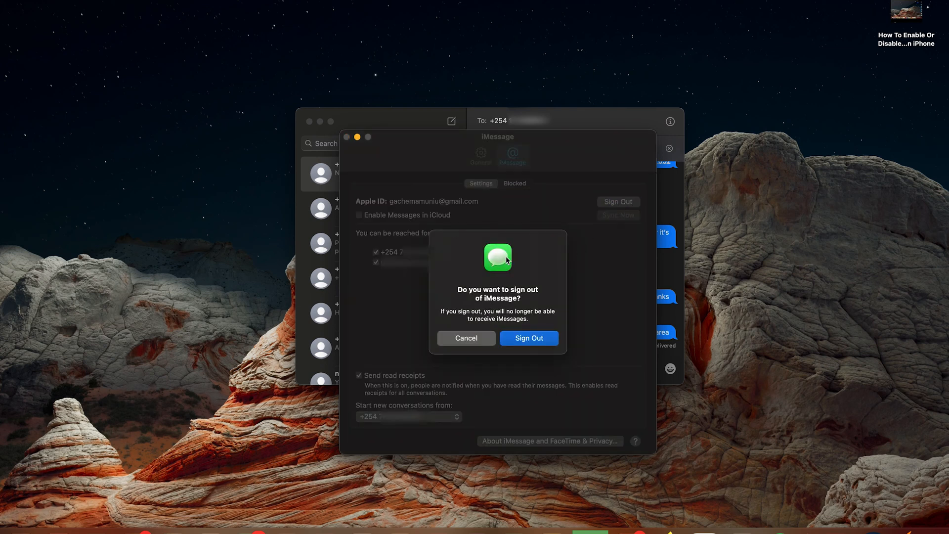
mouse_move(506, 282)
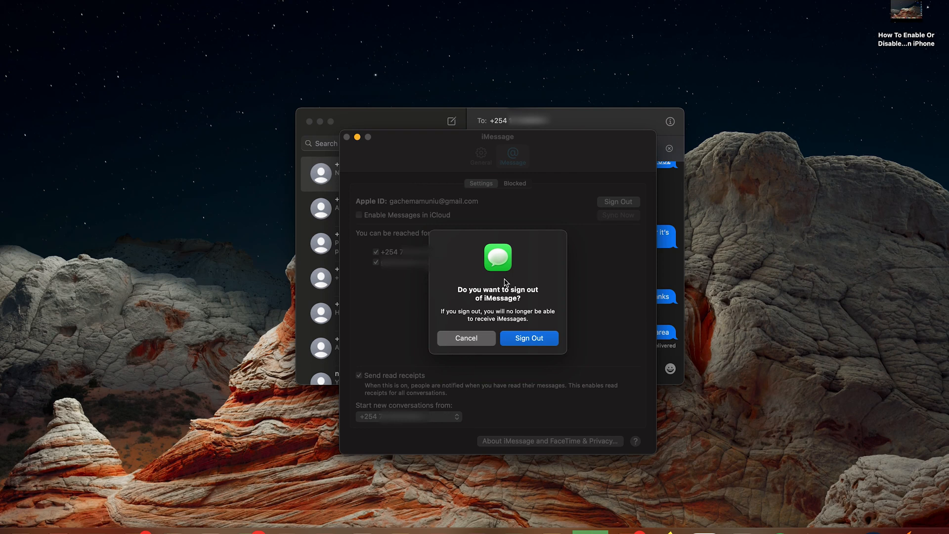
mouse_move(513, 358)
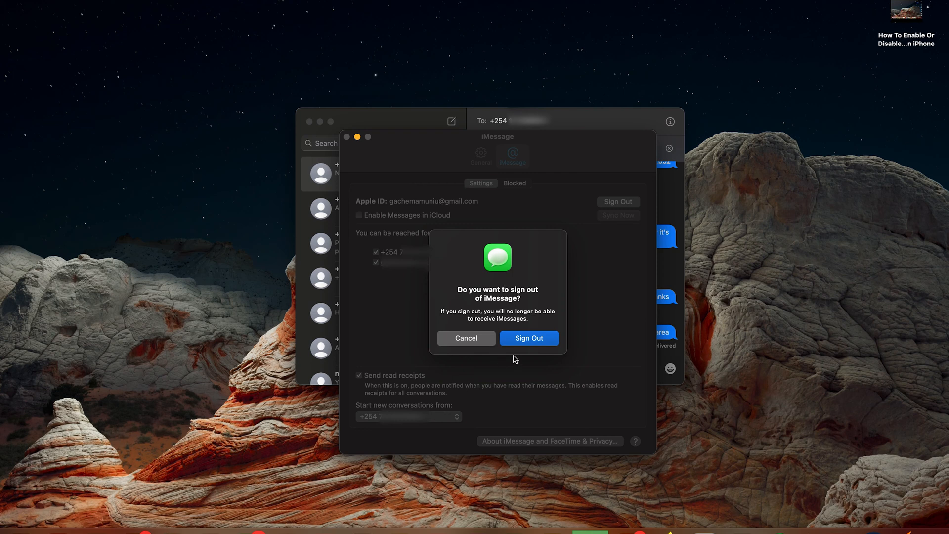
mouse_move(528, 345)
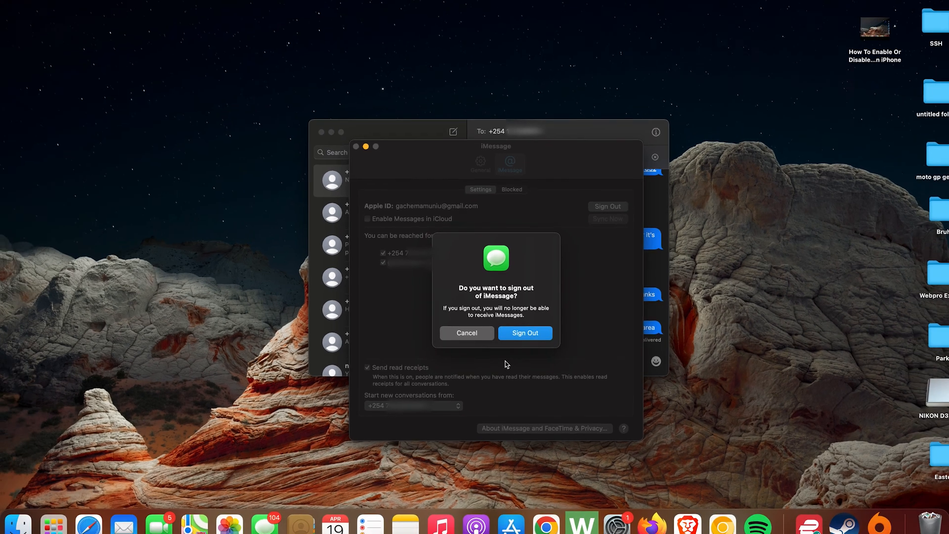
- Confirm the iMessage sign-out, cancel the sign-in prompt, and return to the desktop
click(523, 333)
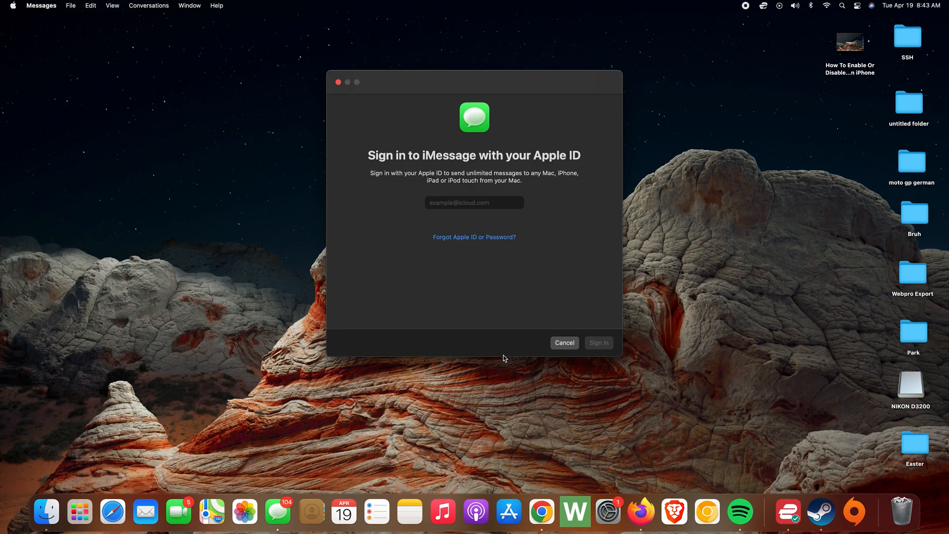
click(563, 343)
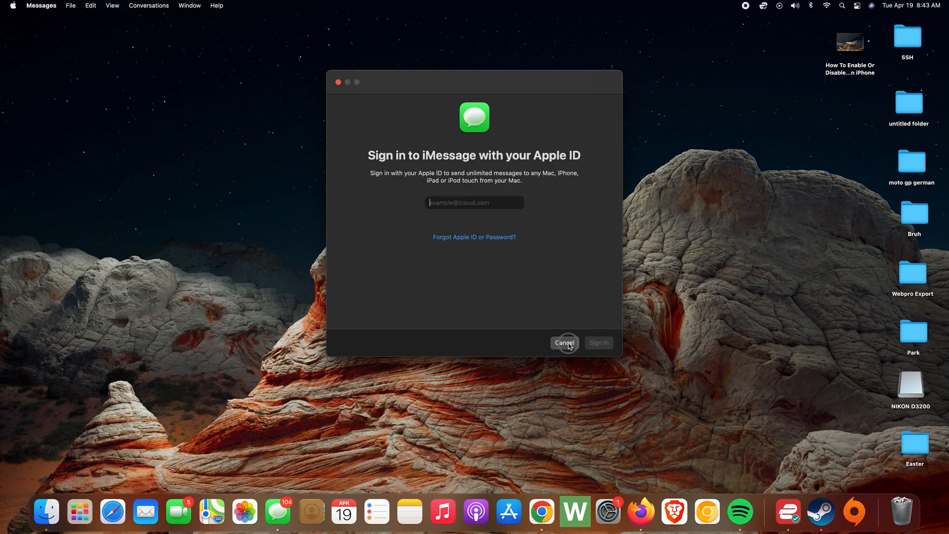
click(564, 343)
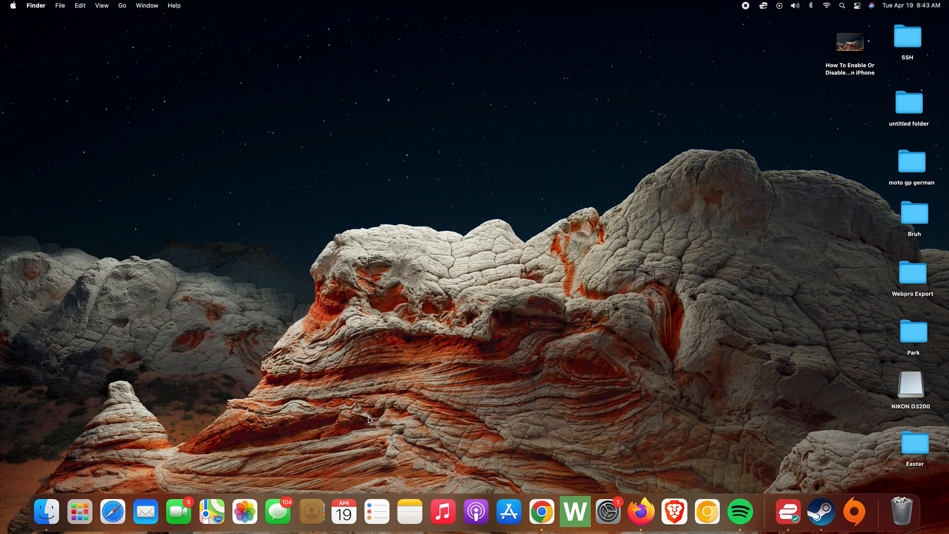
mouse_move(438, 360)
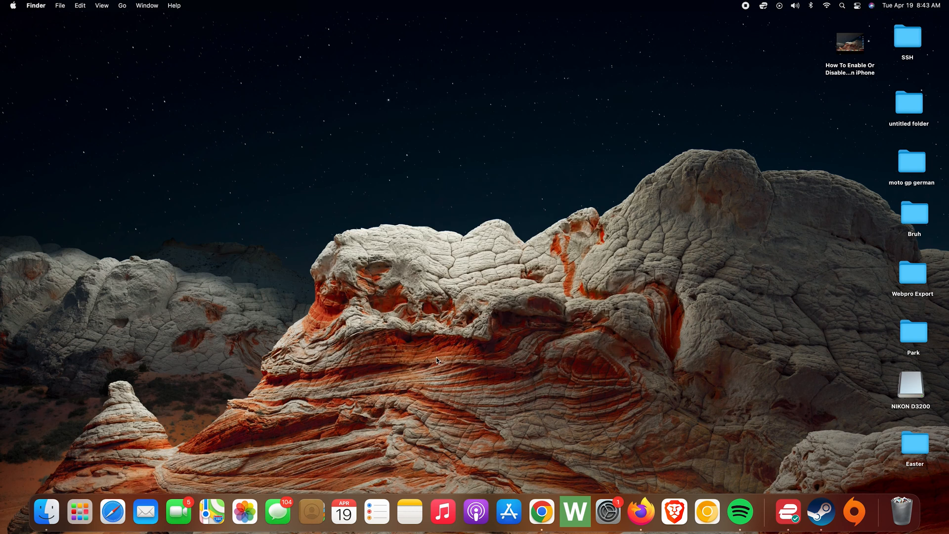